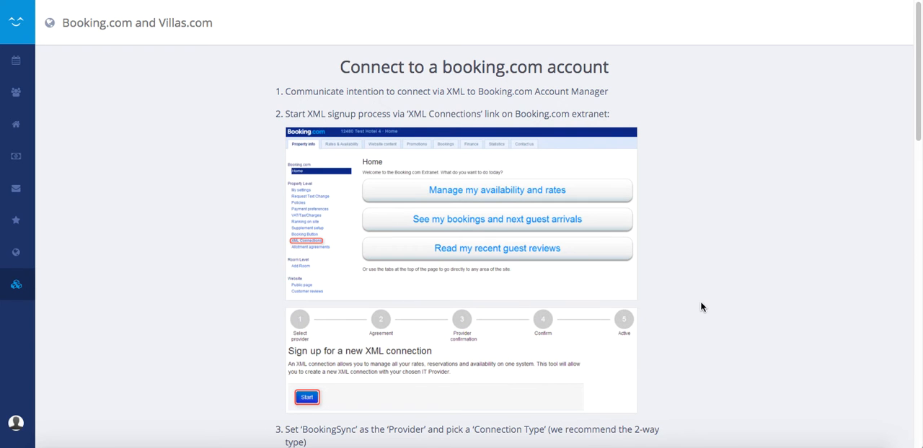
{"action": "mouse_move", "coordinate": [678, 237]}
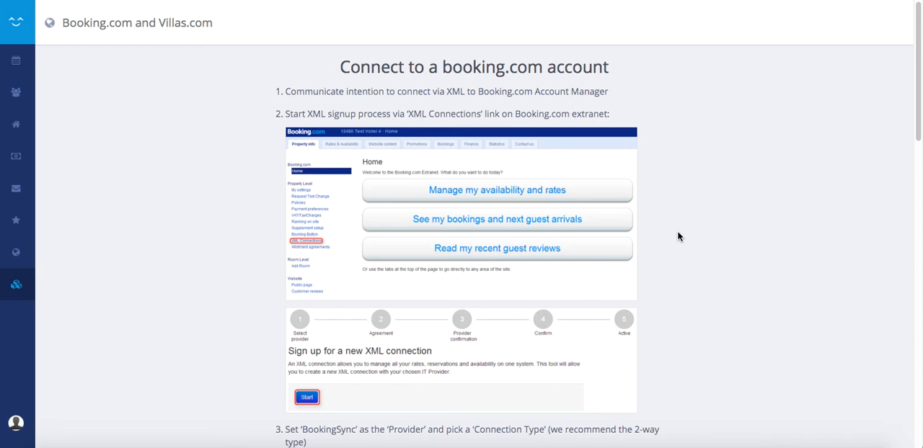
{"action": "mouse_move", "coordinate": [181, 32]}
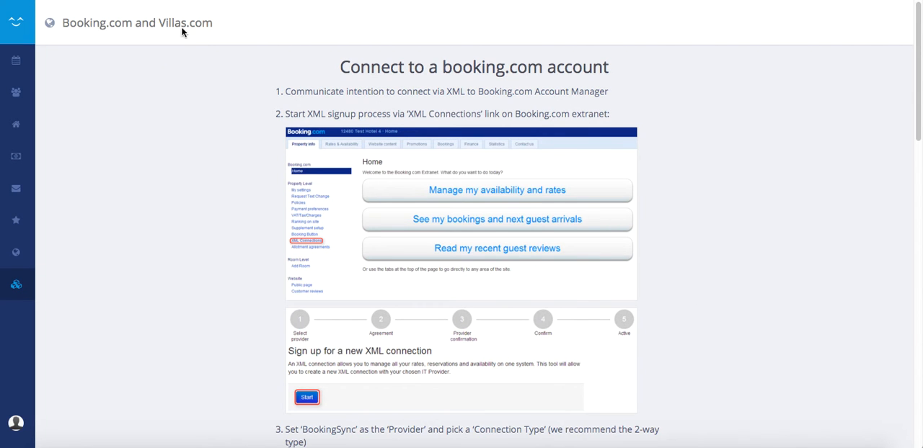
{"action": "mouse_move", "coordinate": [348, 69]}
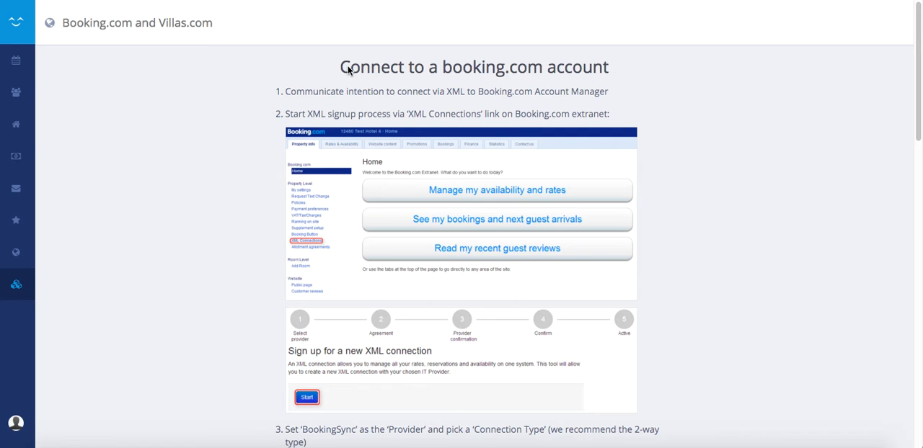
{"action": "mouse_move", "coordinate": [204, 59]}
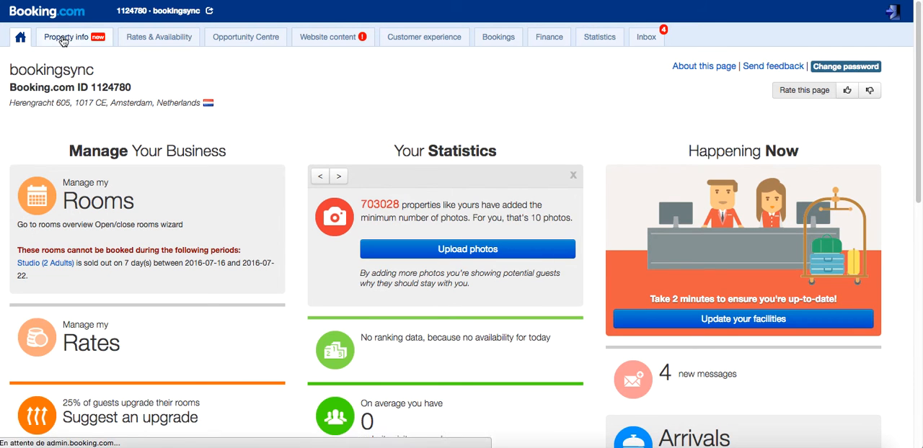
Go to Property info, then the Channel Manager setup page.
{"action": "left_click", "coordinate": [65, 37]}
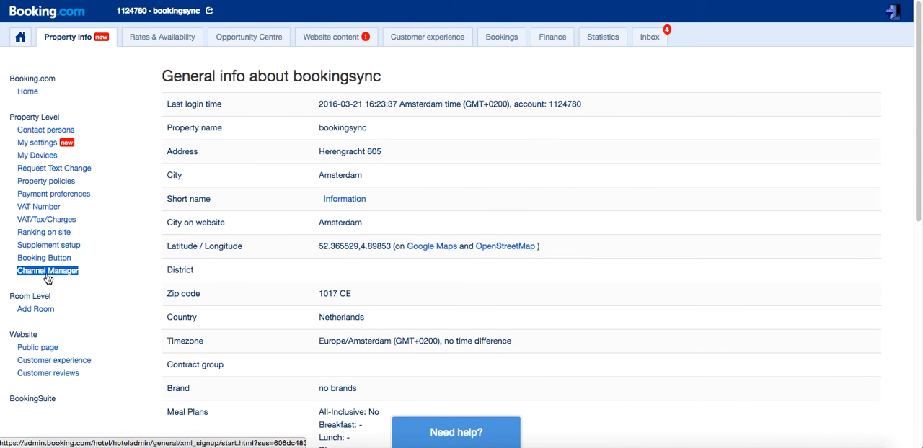
{"action": "left_click", "coordinate": [49, 270]}
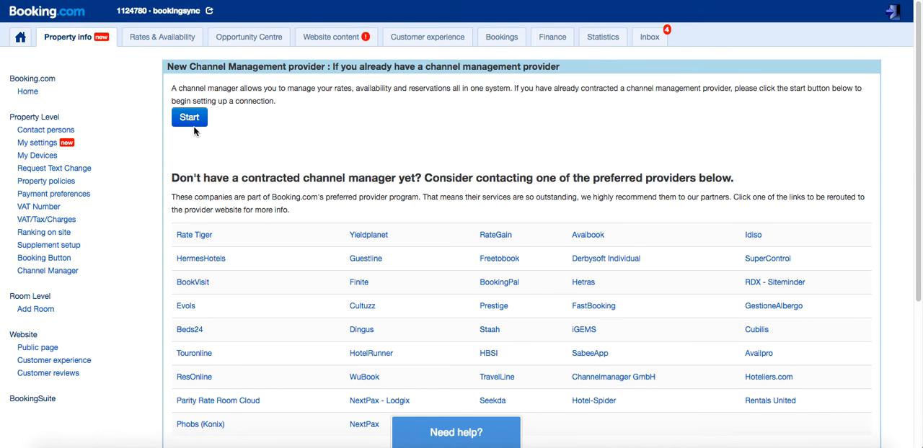
{"action": "mouse_move", "coordinate": [190, 117]}
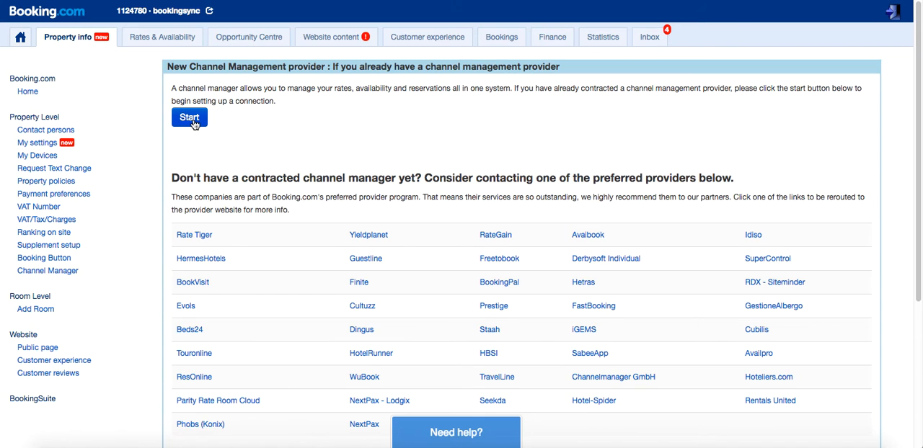
Start a connection, search 'boo', pick BookingSync with full two-way connection, and continue.
{"action": "left_click", "coordinate": [189, 118]}
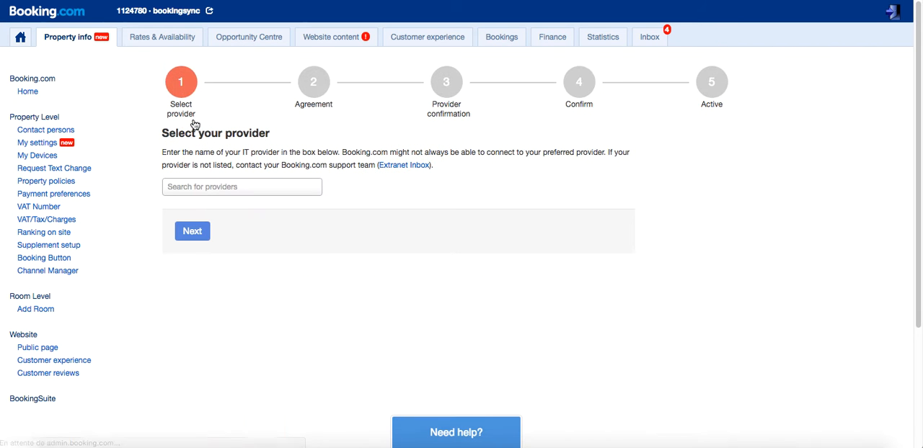
{"action": "left_click", "coordinate": [241, 187]}
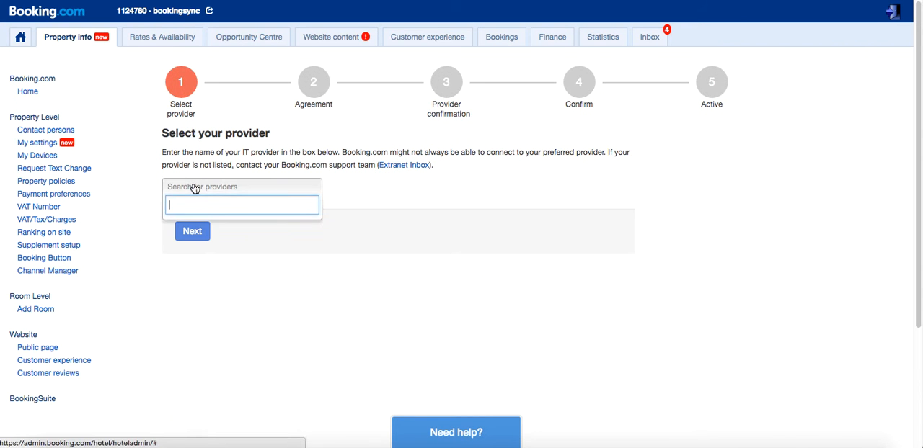
{"action": "type", "text": "bookingsy"}
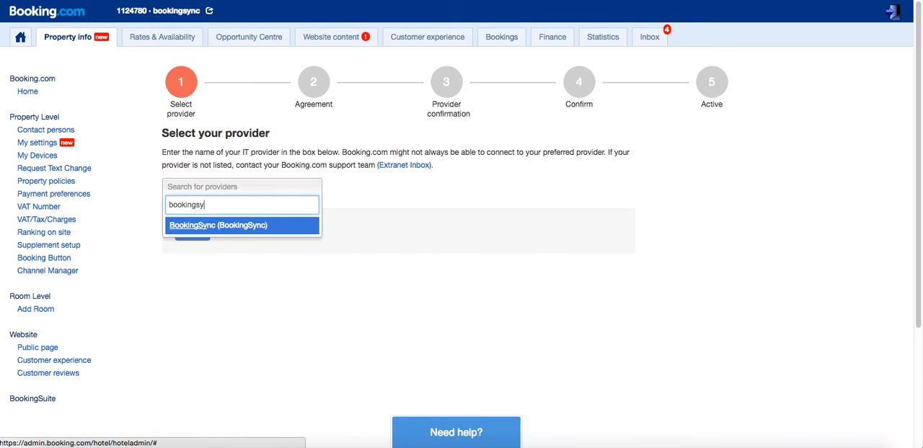
{"action": "left_click", "coordinate": [242, 225]}
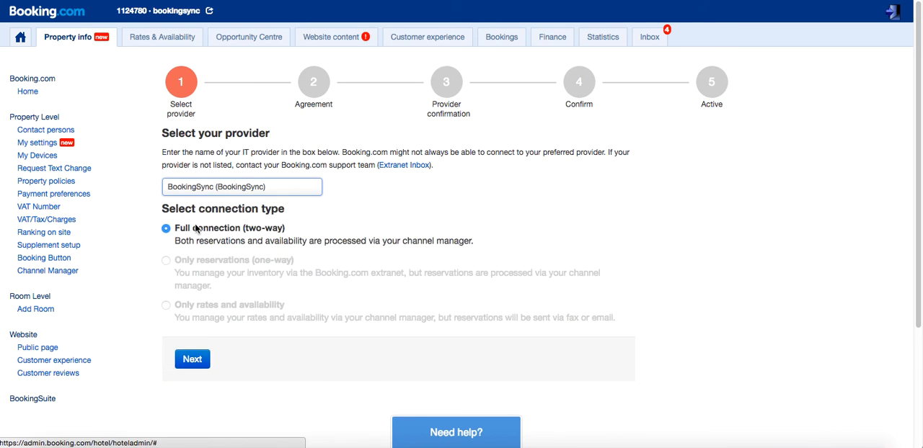
{"action": "mouse_move", "coordinate": [254, 218]}
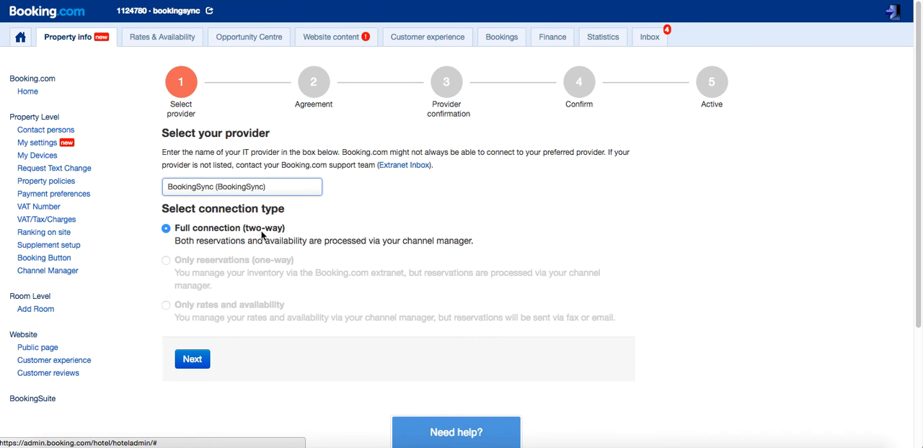
{"action": "left_click", "coordinate": [192, 359]}
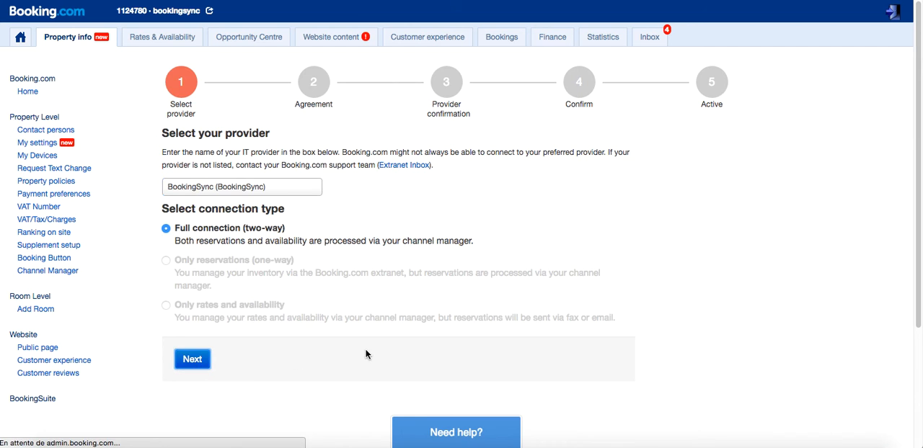
Accept the XML Service Agreement terms and scroll through the agreement.
{"action": "left_click", "coordinate": [192, 358]}
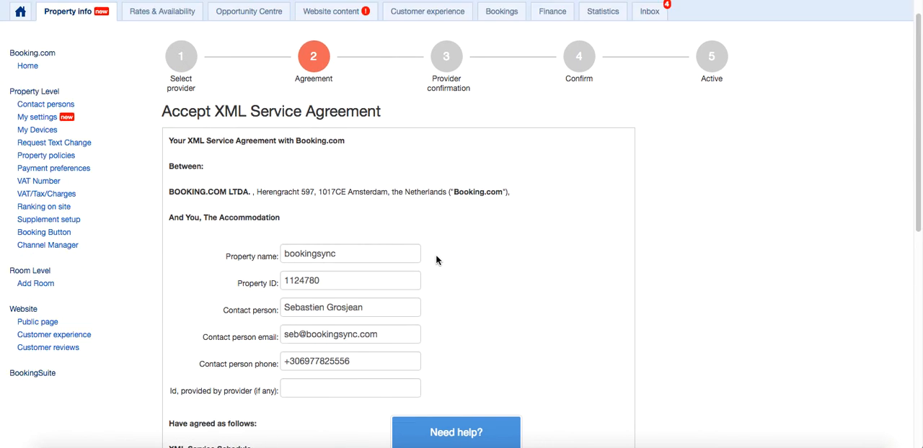
{"action": "scroll", "scroll_direction": "down", "scroll_amount": 3}
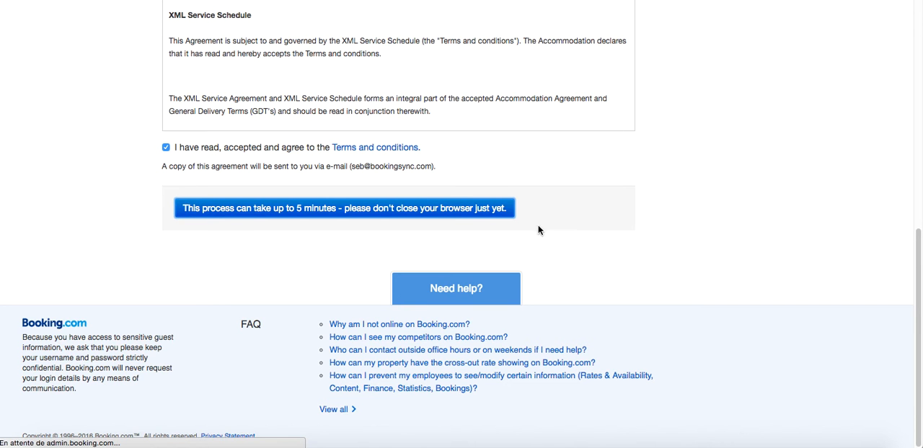
{"action": "mouse_move", "coordinate": [687, 238]}
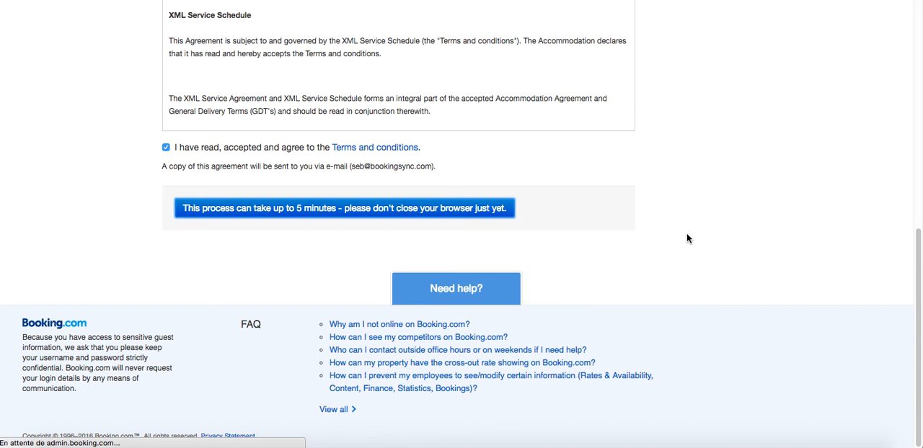
View the pending BookingSync connection request awaiting provider confirmation.
{"action": "left_click", "coordinate": [345, 207]}
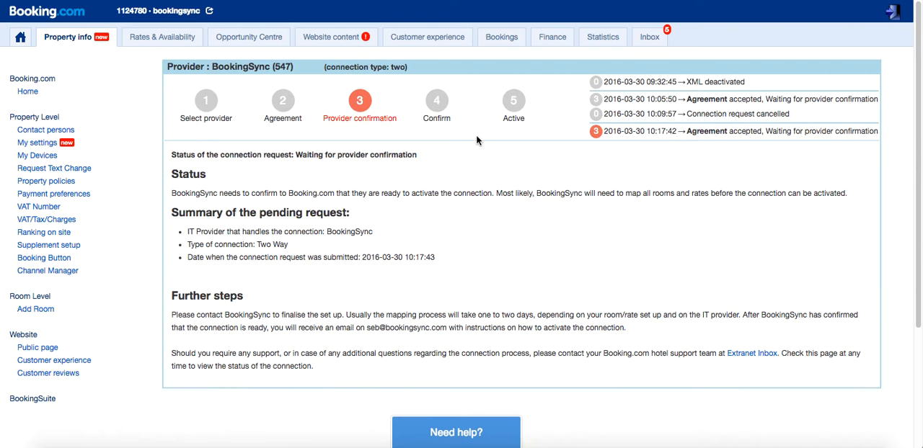
{"action": "mouse_move", "coordinate": [491, 246]}
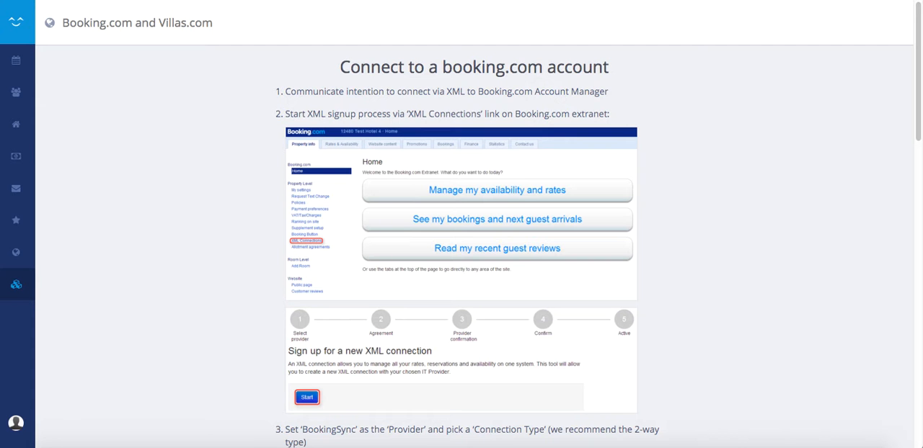
{"action": "mouse_move", "coordinate": [556, 218]}
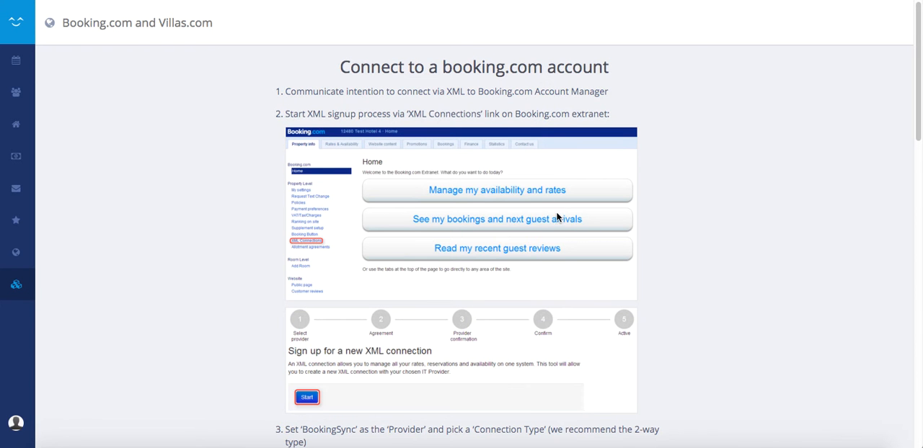
Enter hotel ID 1124780 and connect the Booking.com remote account.
{"action": "scroll", "scroll_direction": "down", "scroll_amount": 3}
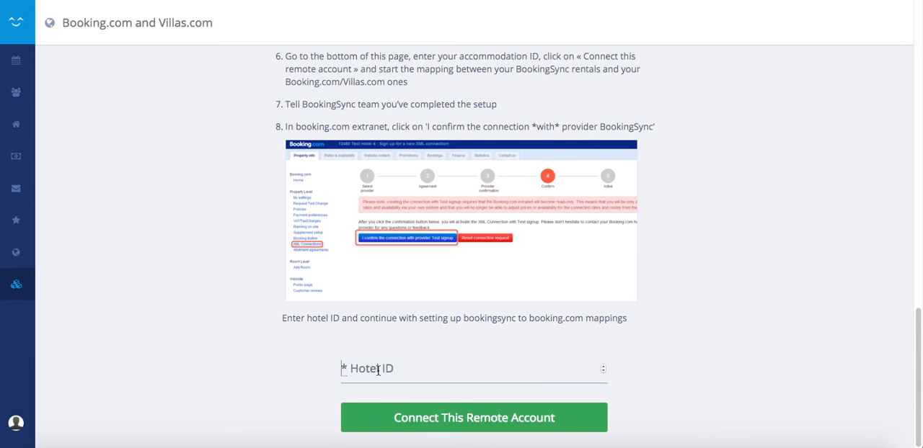
{"action": "type", "text": "1124"}
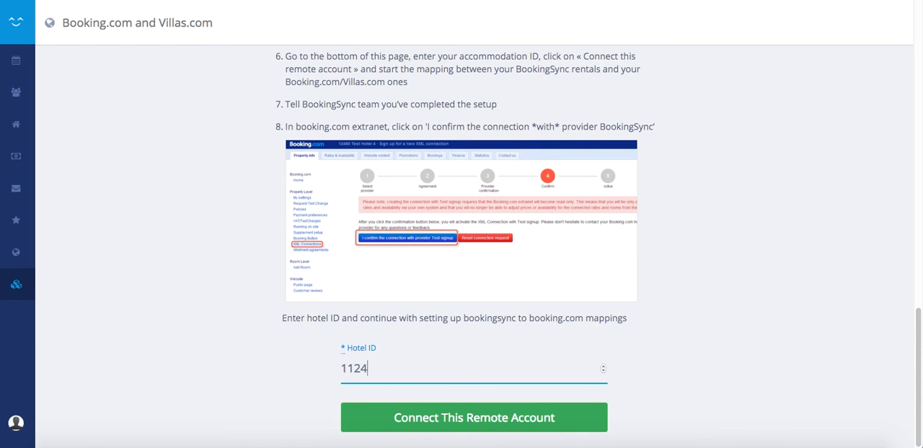
{"action": "type", "text": "780"}
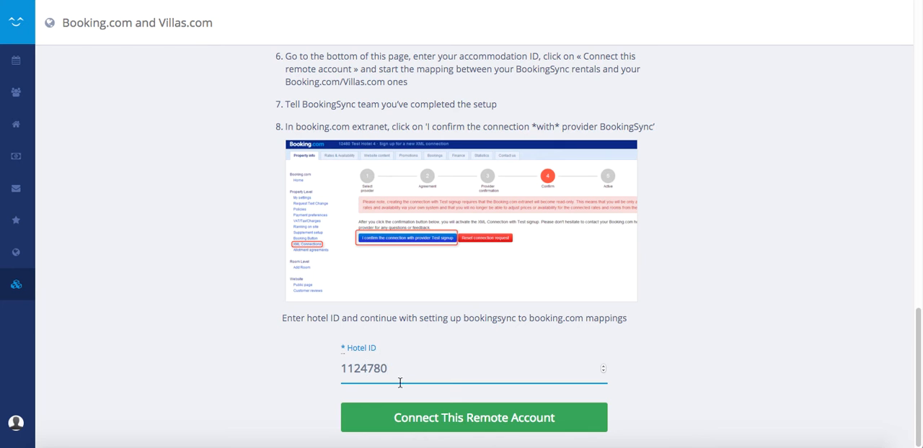
{"action": "left_click", "coordinate": [474, 417]}
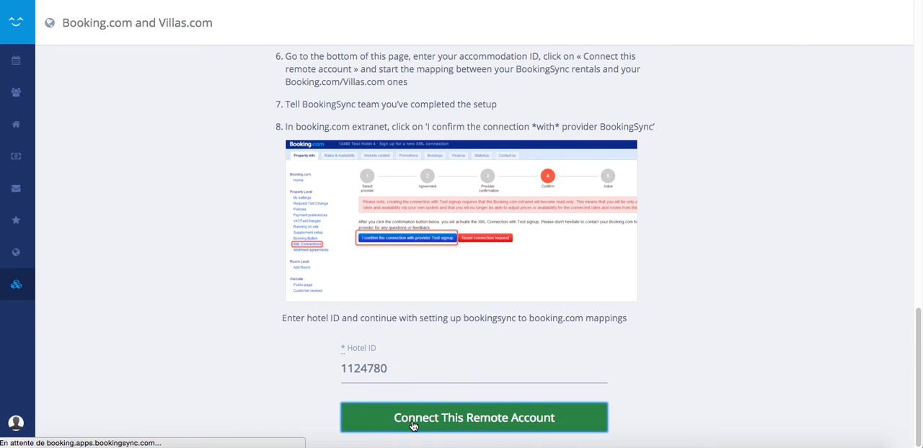
{"action": "left_click", "coordinate": [473, 418]}
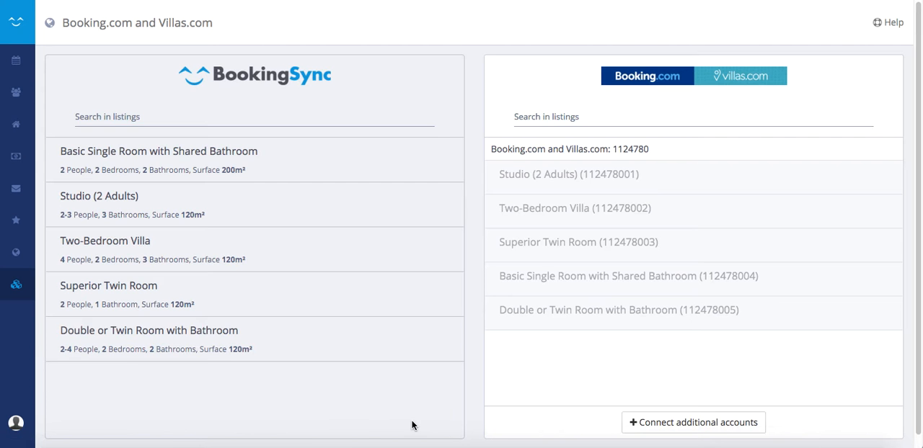
{"action": "mouse_move", "coordinate": [363, 139]}
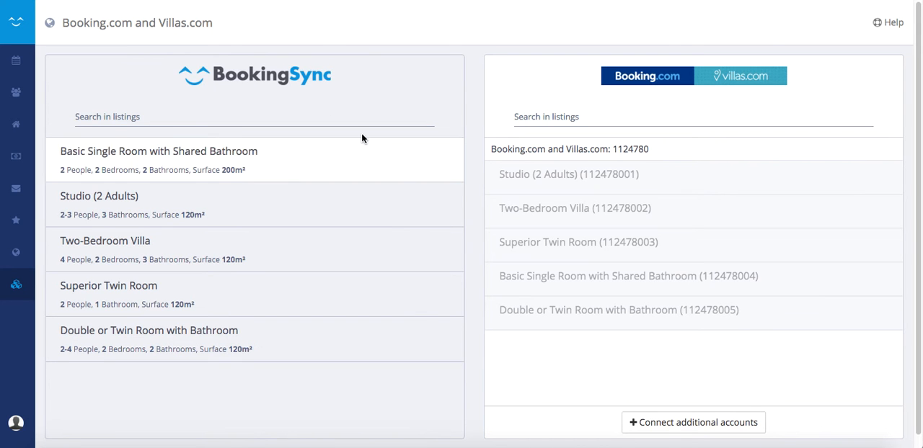
{"action": "mouse_move", "coordinate": [160, 88]}
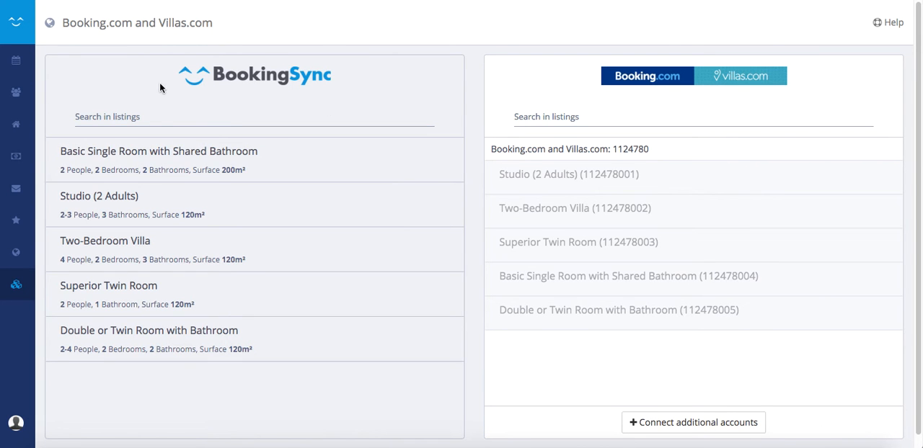
{"action": "mouse_move", "coordinate": [223, 210]}
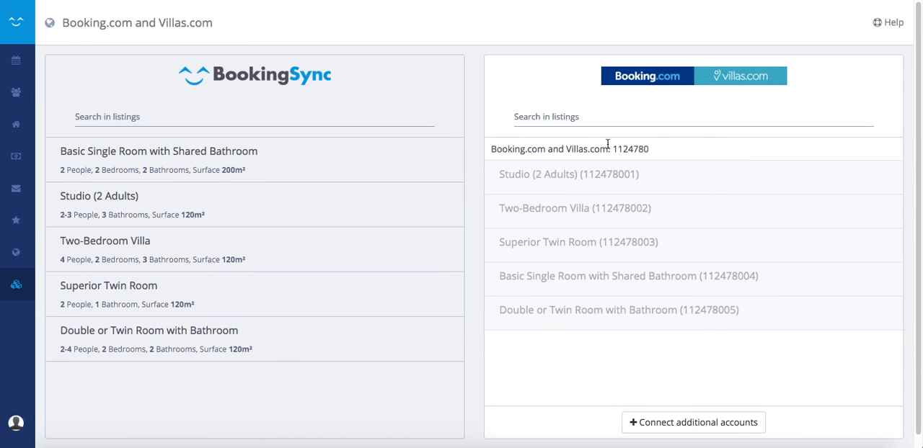
{"action": "mouse_move", "coordinate": [613, 149]}
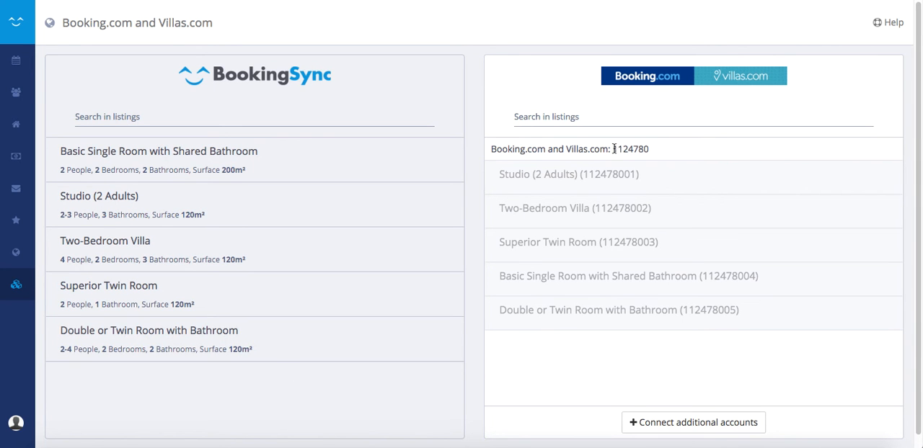
{"action": "mouse_move", "coordinate": [665, 190]}
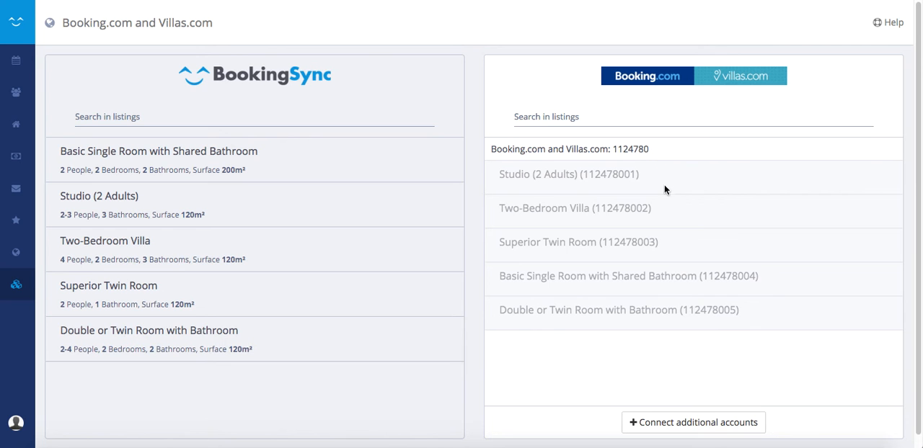
{"action": "mouse_move", "coordinate": [683, 310]}
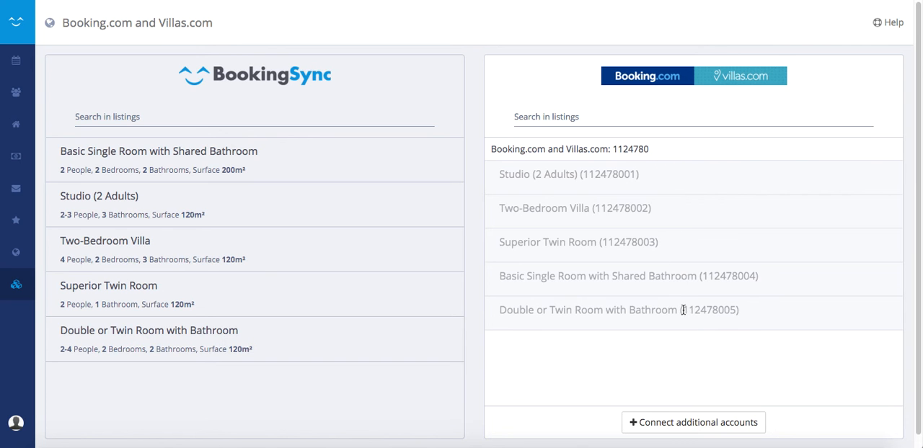
{"action": "mouse_move", "coordinate": [325, 231]}
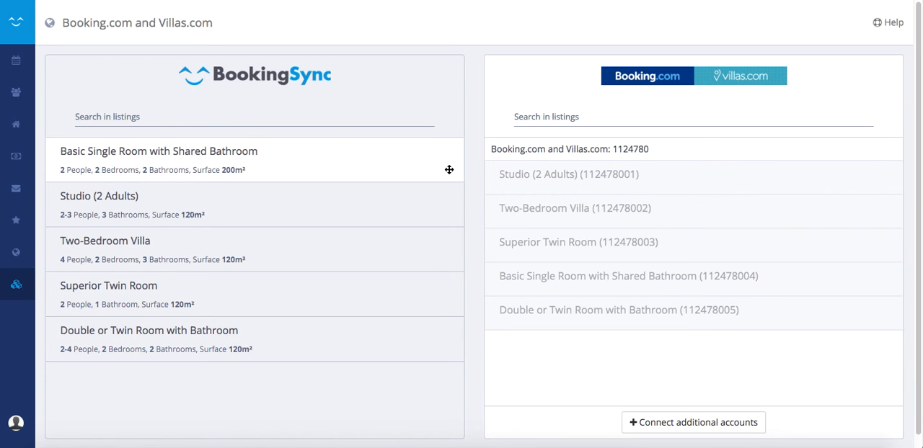
{"action": "mouse_move", "coordinate": [515, 191]}
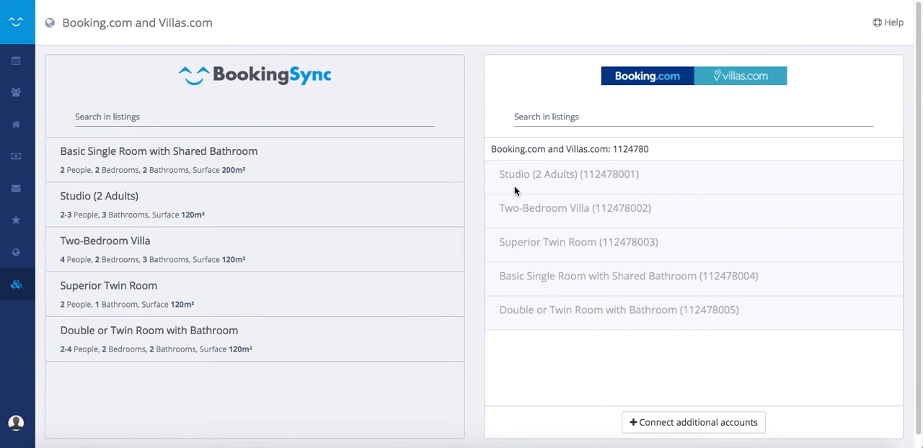
{"action": "mouse_move", "coordinate": [409, 214]}
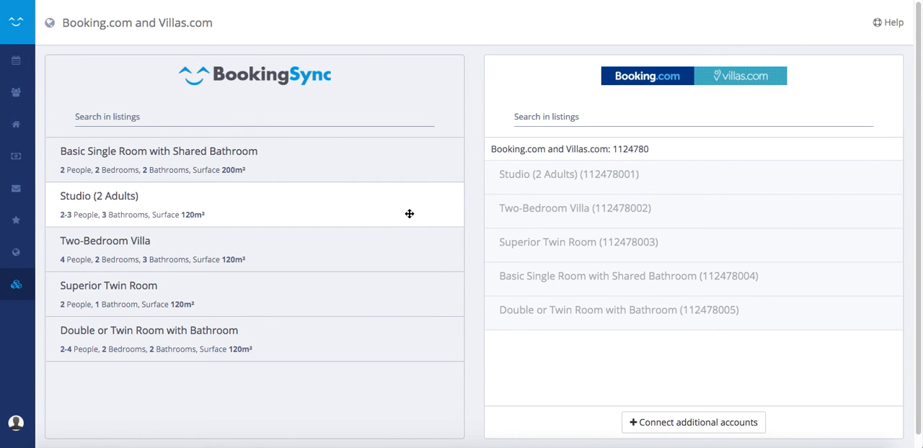
{"action": "mouse_move", "coordinate": [241, 210]}
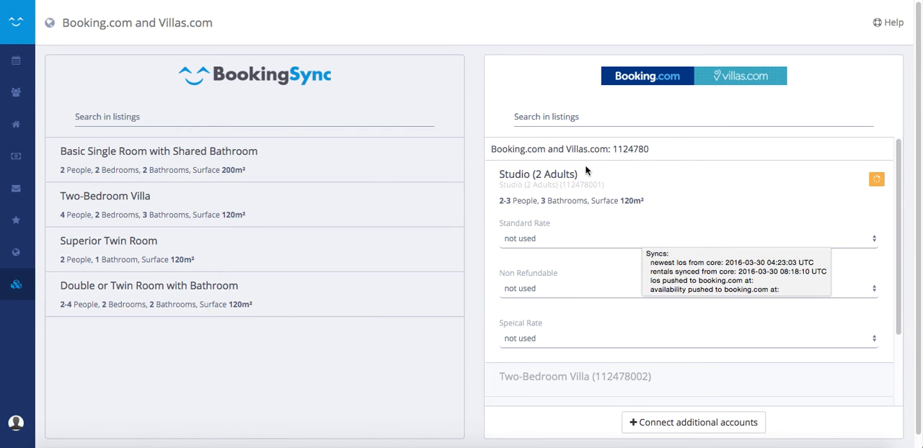
{"action": "mouse_move", "coordinate": [503, 231]}
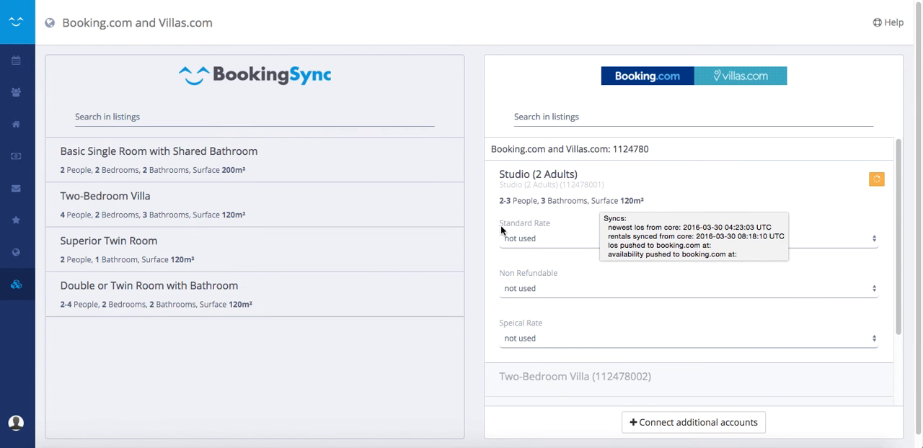
{"action": "mouse_move", "coordinate": [549, 229]}
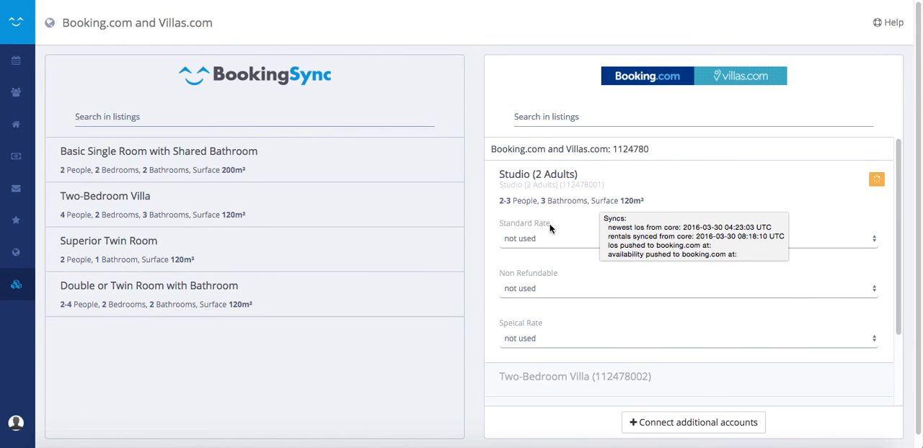
{"action": "mouse_move", "coordinate": [554, 231]}
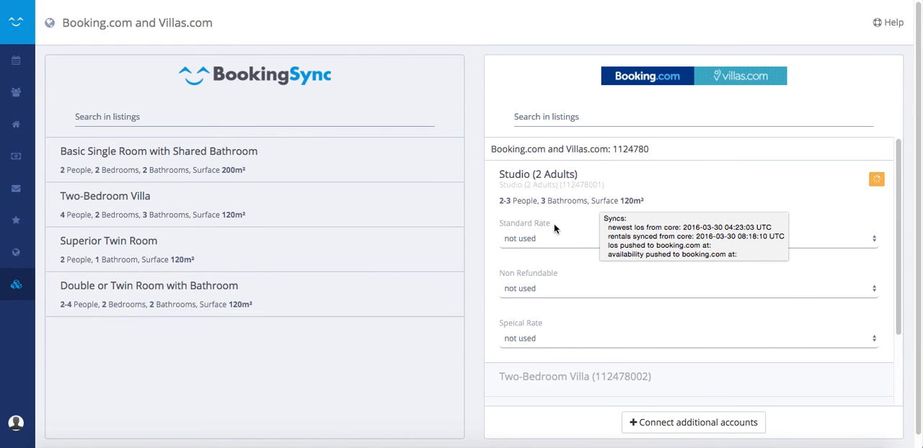
Set Studio (2 Adults) standard rate to 'from initial nightly rates'.
{"action": "left_click", "coordinate": [685, 238]}
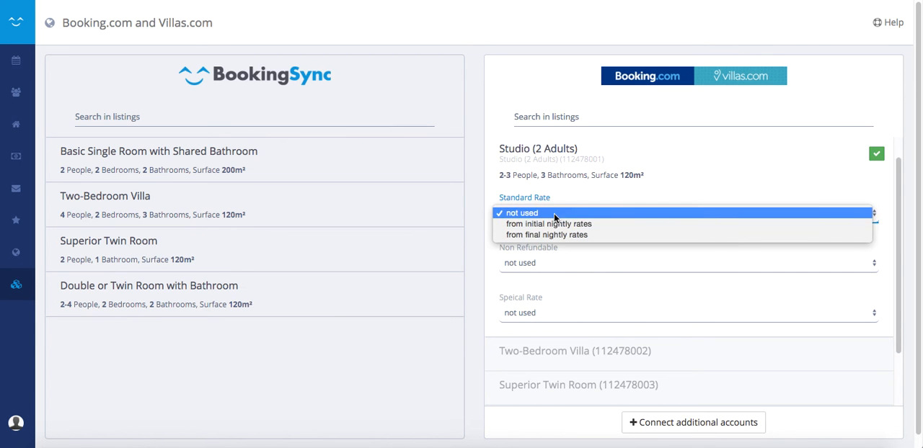
{"action": "mouse_move", "coordinate": [547, 223]}
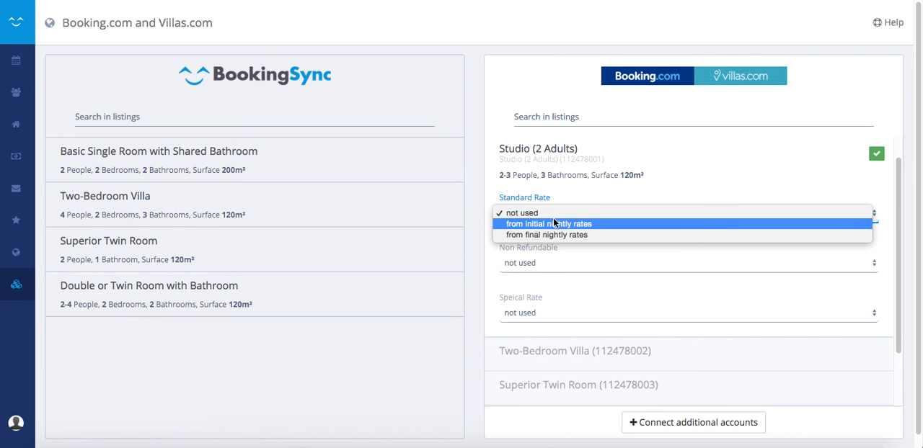
{"action": "left_click", "coordinate": [521, 213]}
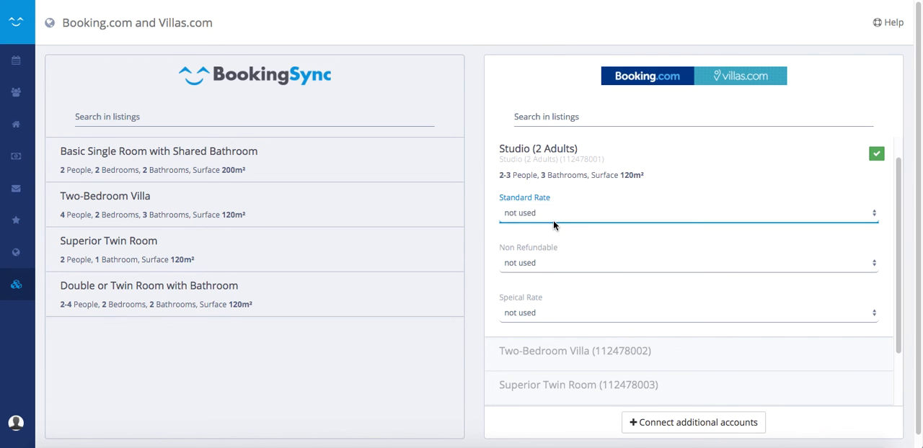
Set Double or Twin Room standard rate to 'from initial nightly rates'.
{"action": "scroll", "scroll_direction": "down", "scroll_amount": 3}
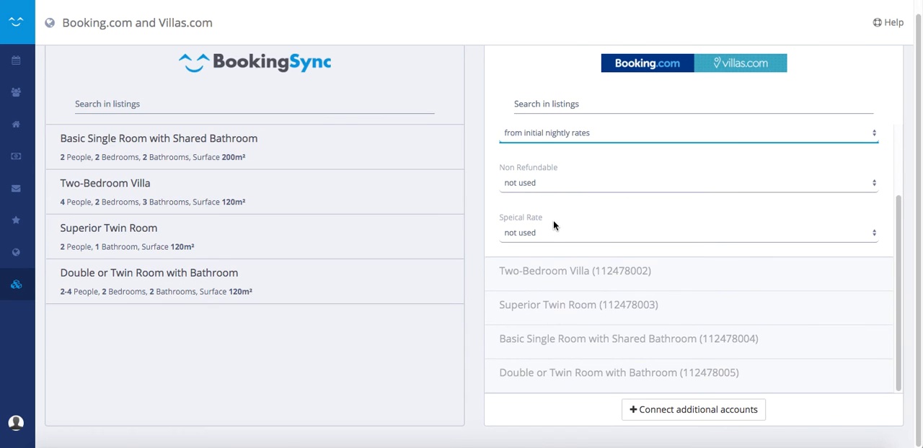
{"action": "mouse_move", "coordinate": [489, 272]}
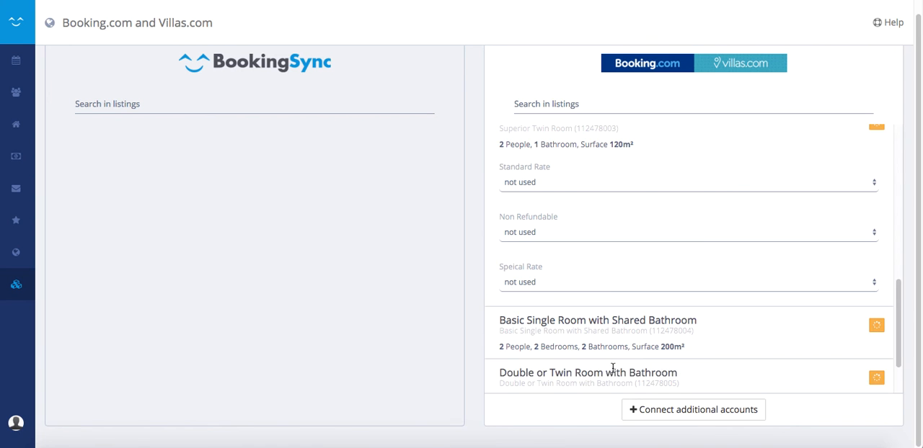
{"action": "scroll", "scroll_direction": "up", "scroll_amount": 3}
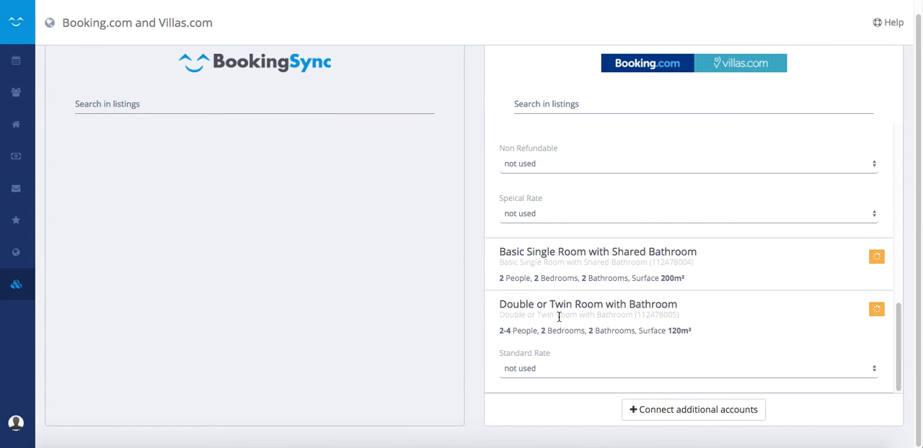
{"action": "left_click", "coordinate": [687, 369]}
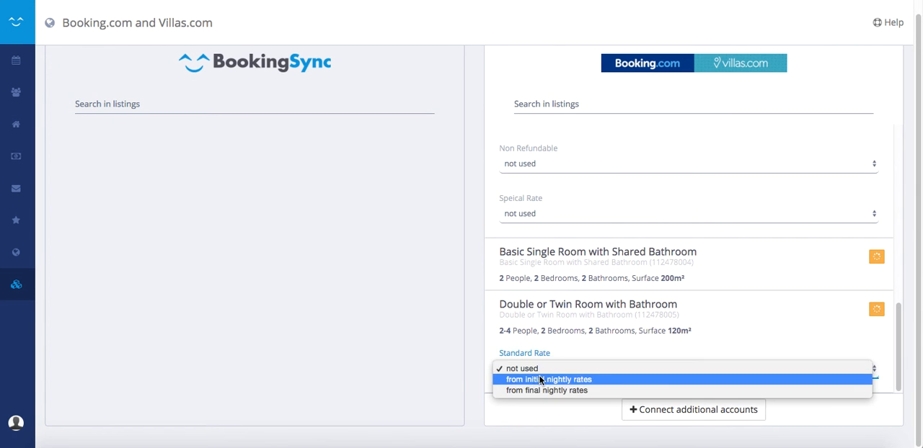
{"action": "left_click", "coordinate": [549, 380]}
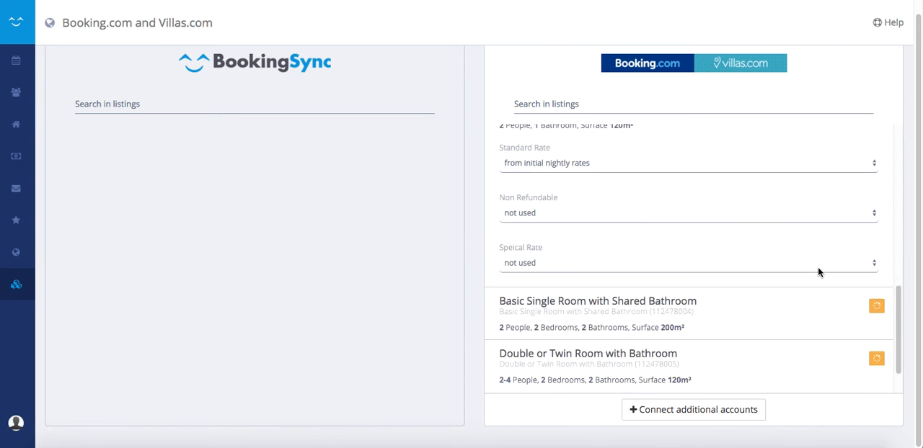
{"action": "scroll", "scroll_direction": "up", "scroll_amount": 3}
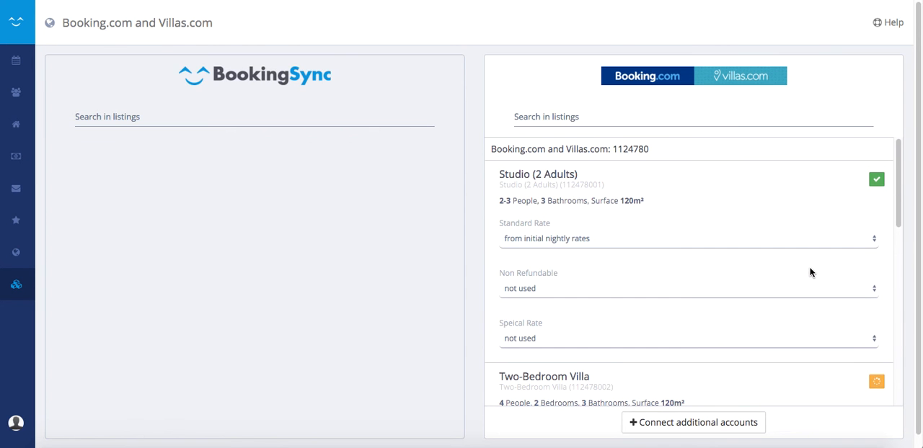
{"action": "mouse_move", "coordinate": [173, 158]}
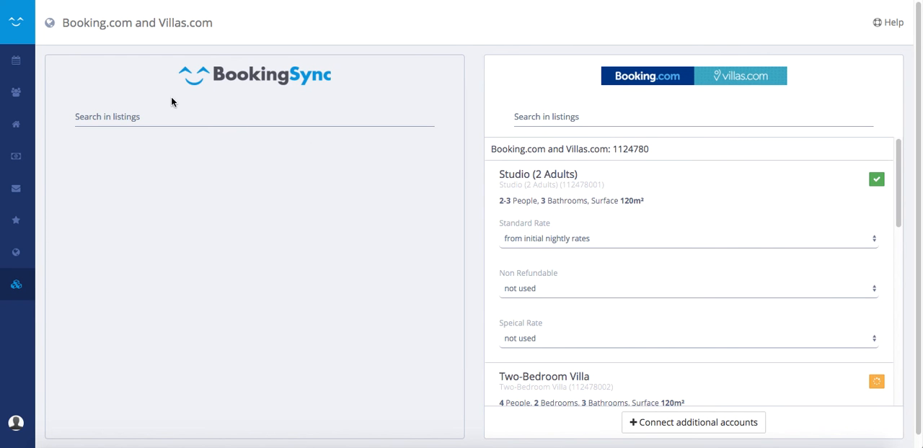
{"action": "mouse_move", "coordinate": [176, 97]}
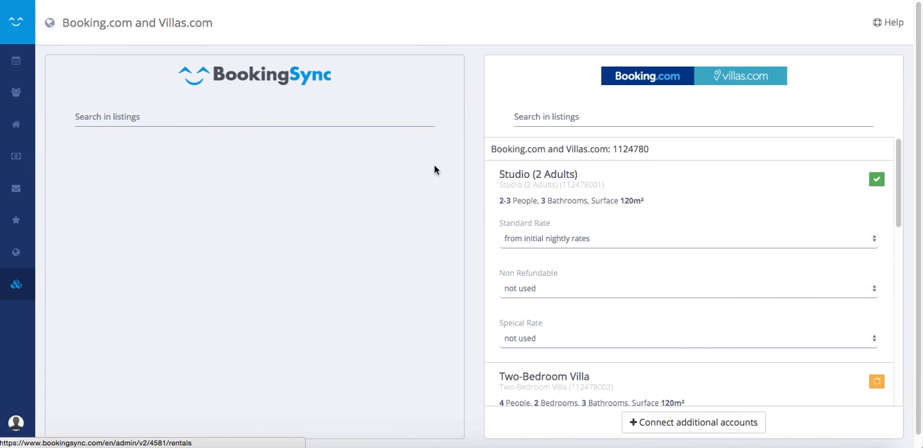
{"action": "mouse_move", "coordinate": [434, 188]}
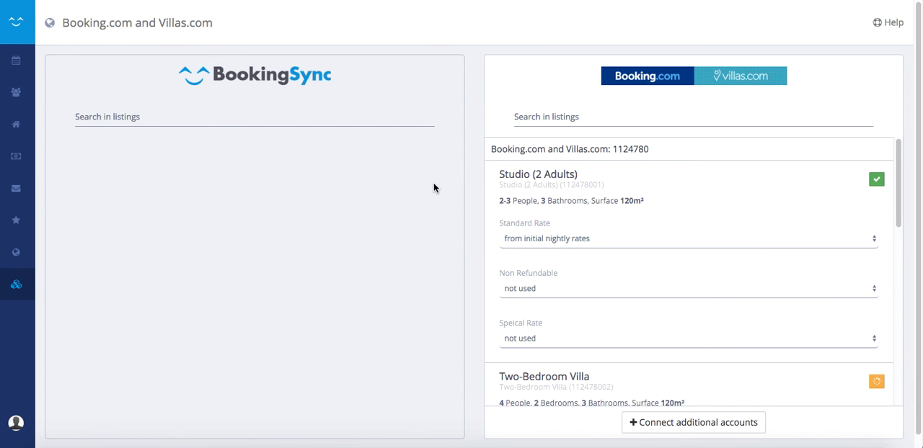
{"action": "mouse_move", "coordinate": [173, 154]}
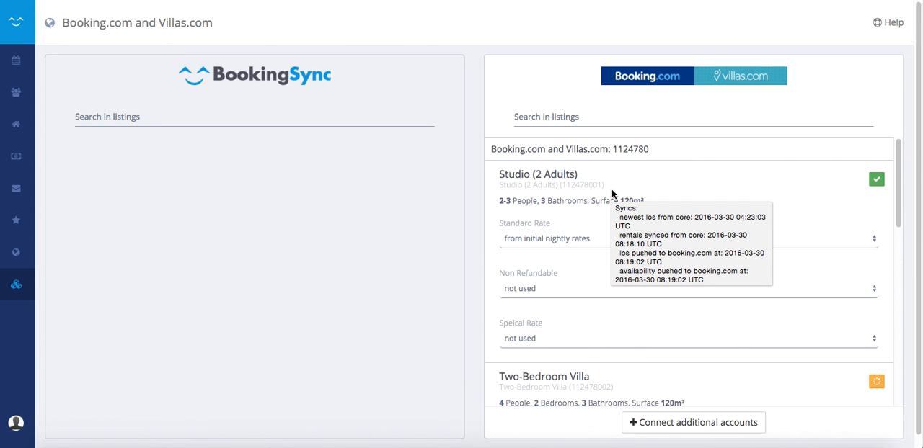
{"action": "mouse_move", "coordinate": [613, 186]}
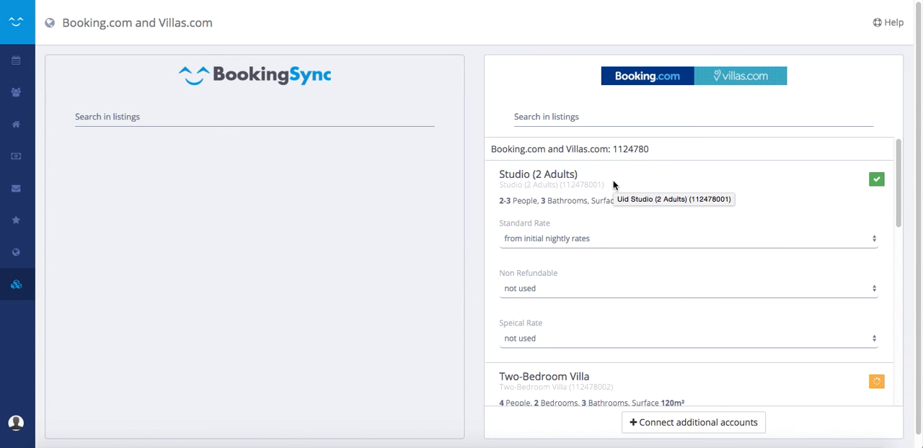
{"action": "mouse_move", "coordinate": [565, 181]}
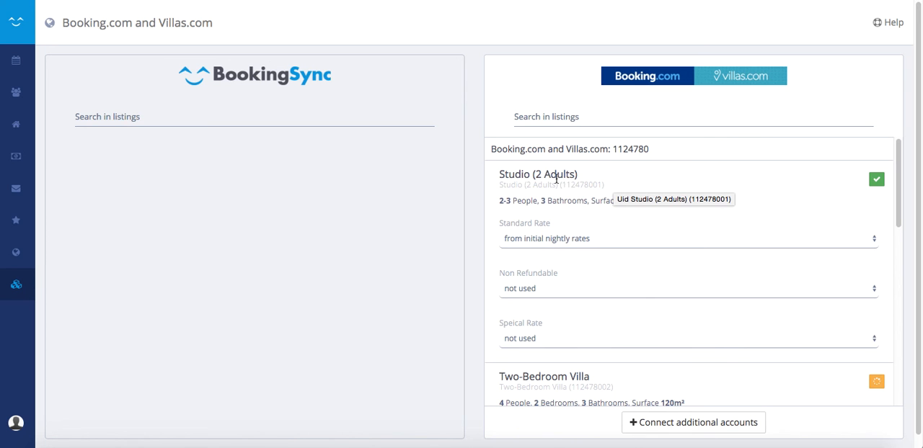
{"action": "mouse_move", "coordinate": [894, 22]}
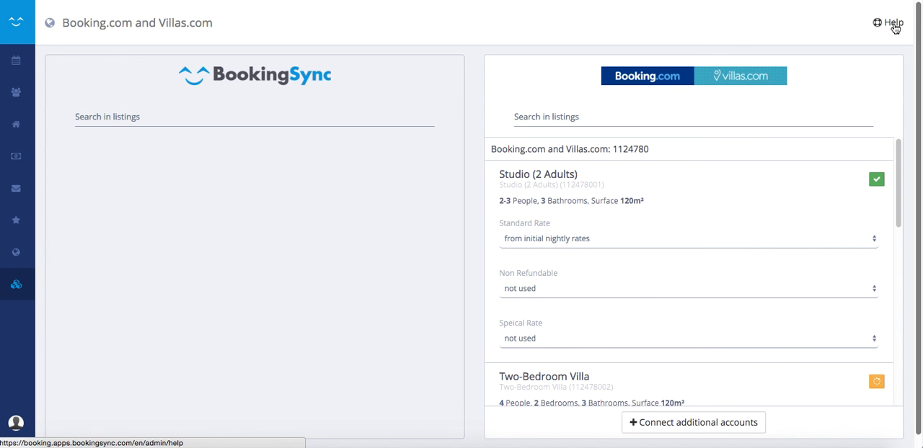
{"action": "scroll", "scroll_direction": "up", "scroll_amount": 3}
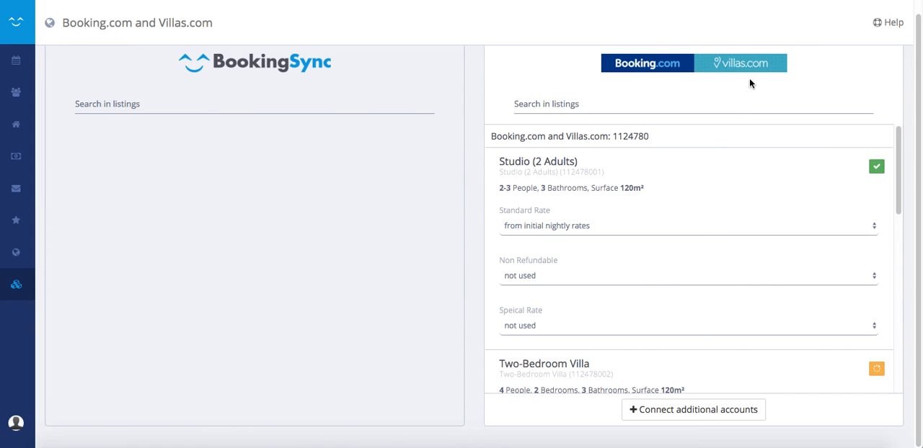
{"action": "mouse_move", "coordinate": [721, 407]}
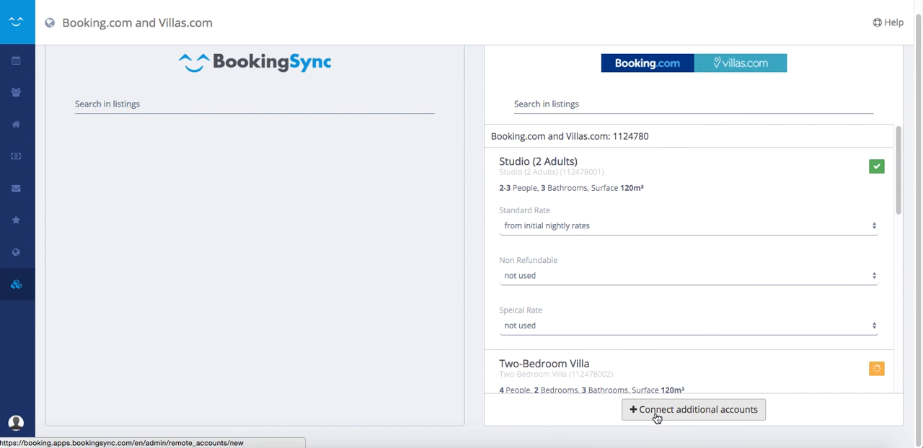
{"action": "mouse_move", "coordinate": [770, 419]}
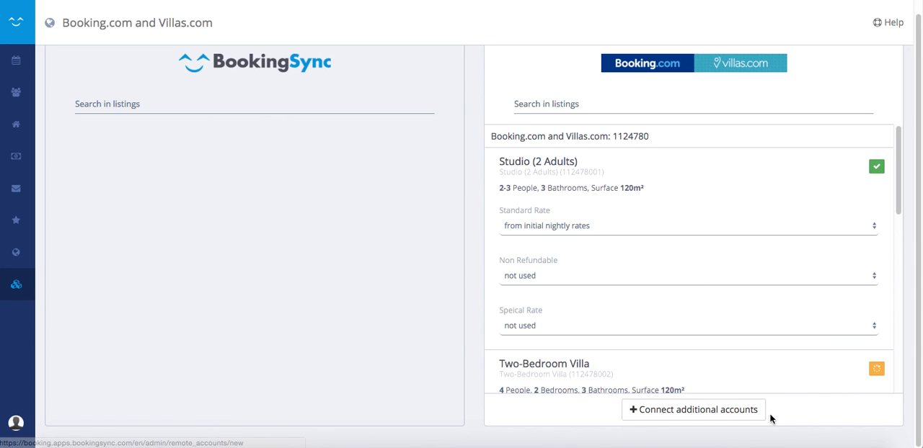
{"action": "scroll", "scroll_direction": "up", "scroll_amount": 3}
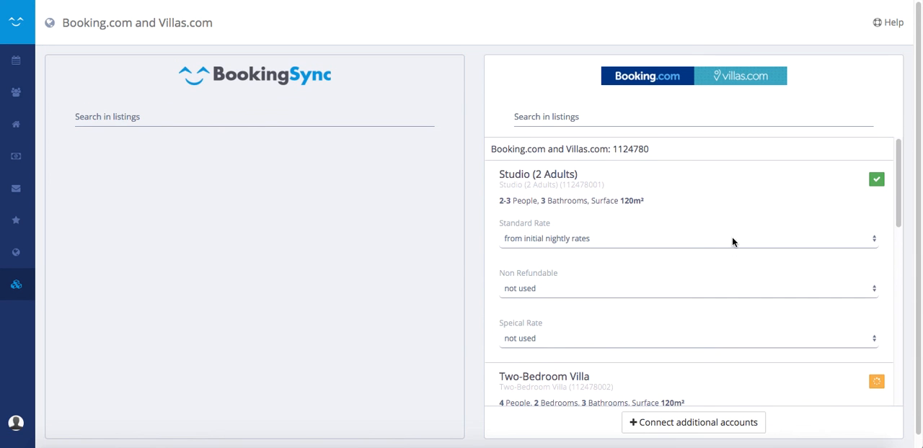
{"action": "mouse_move", "coordinate": [586, 179]}
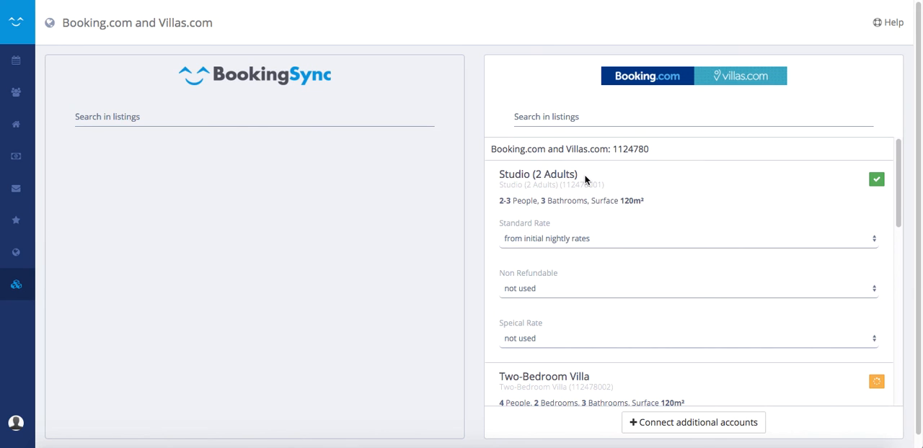
{"action": "mouse_move", "coordinate": [569, 185]}
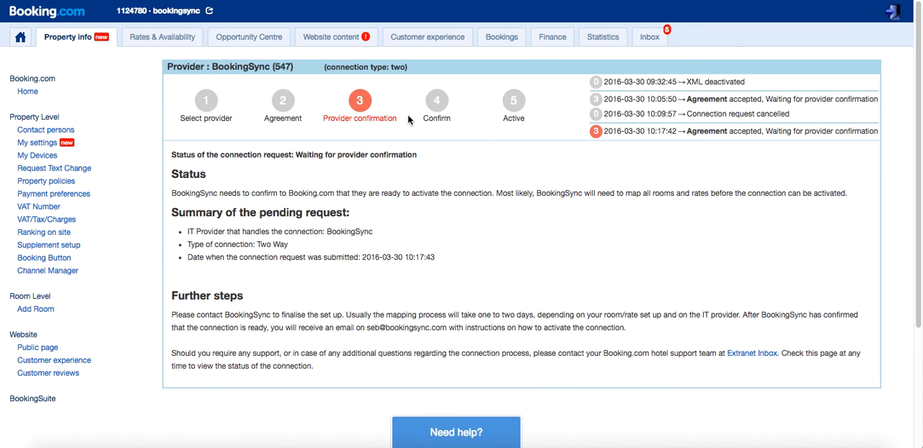
{"action": "mouse_move", "coordinate": [441, 130]}
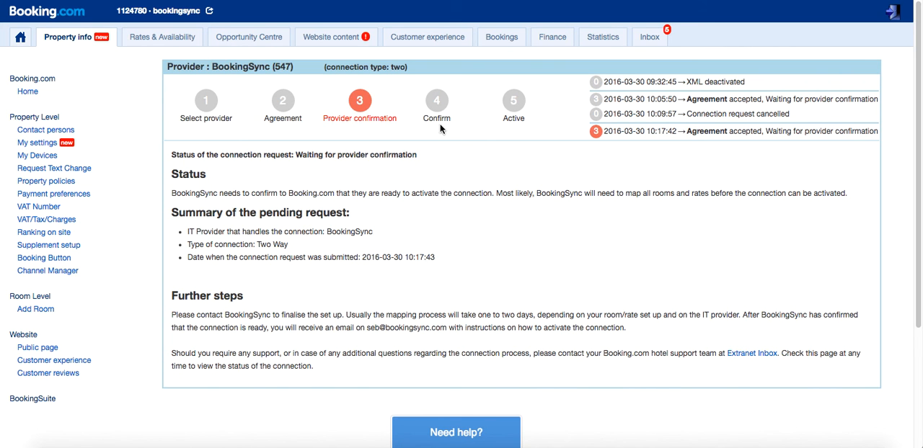
{"action": "mouse_move", "coordinate": [358, 191]}
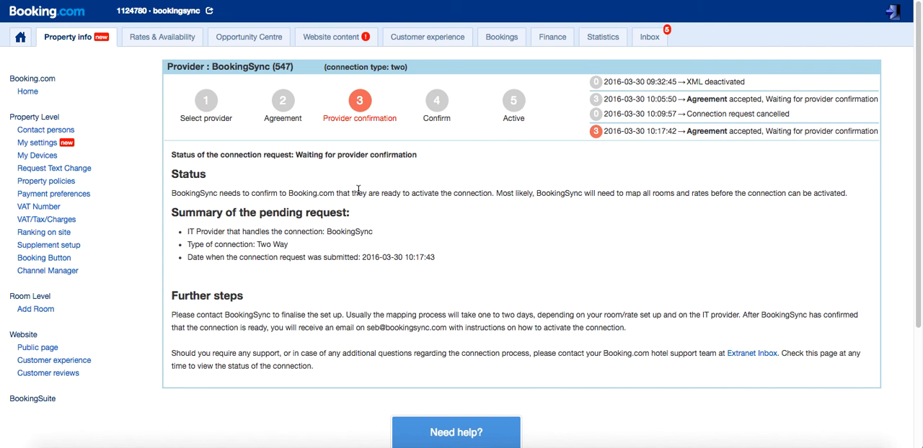
{"action": "mouse_move", "coordinate": [388, 191]}
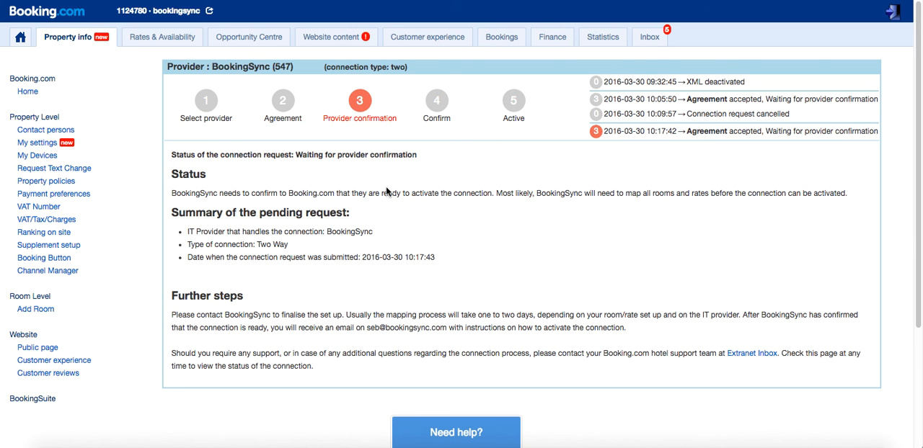
{"action": "mouse_move", "coordinate": [331, 45]}
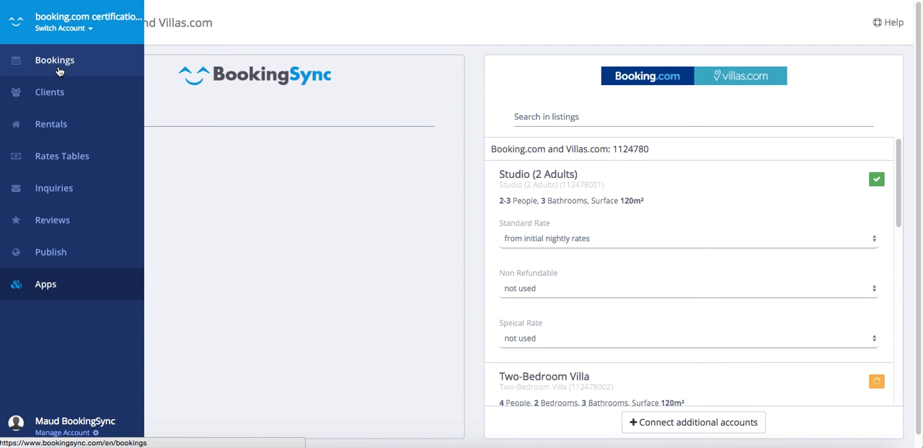
Open the Bookings calendar on Studio (2 Adults) to see its March and July bookings.
{"action": "left_click", "coordinate": [55, 60]}
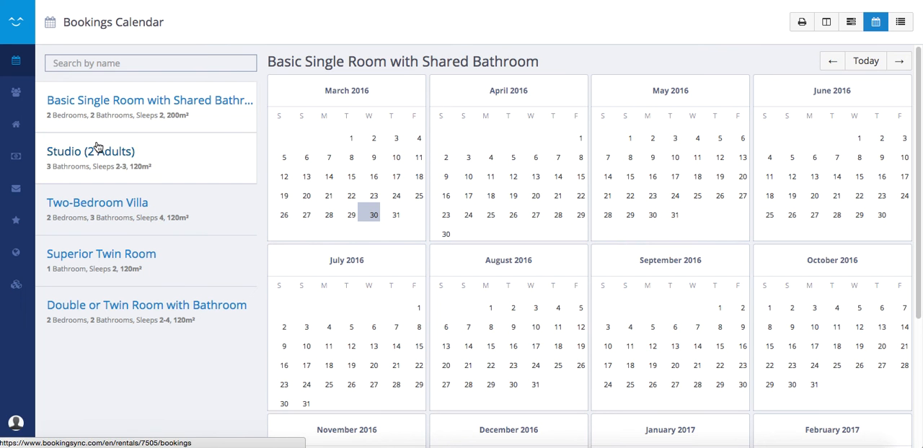
{"action": "left_click", "coordinate": [90, 151]}
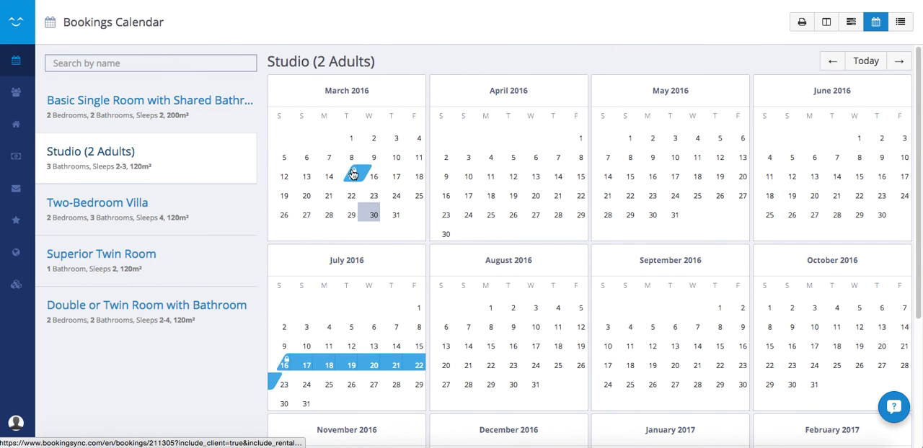
{"action": "mouse_move", "coordinate": [281, 109]}
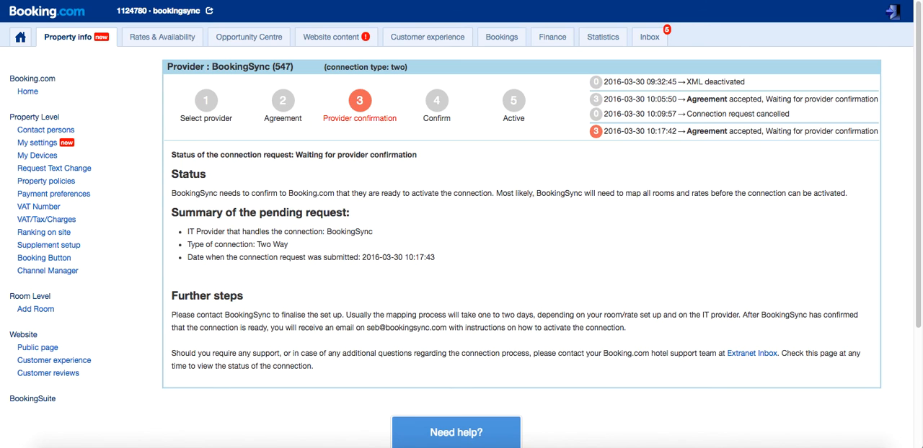
{"action": "mouse_move", "coordinate": [162, 13]}
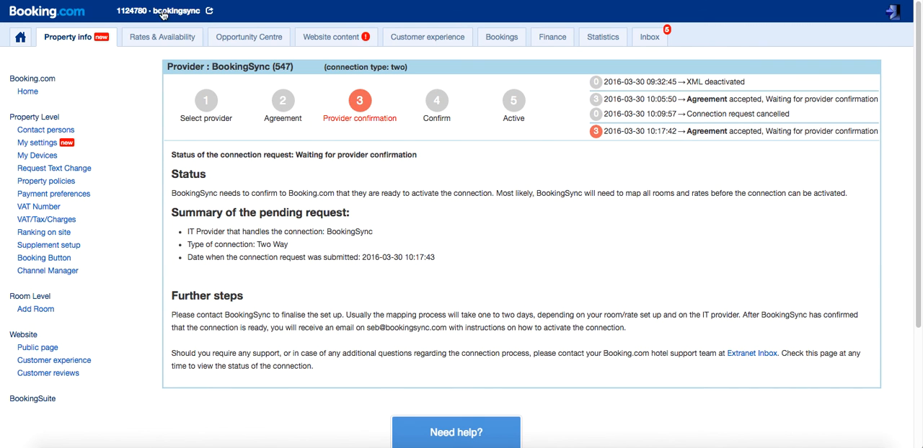
Open the Rates & Availability calendar overview for Studio and Two-Bedroom Villa.
{"action": "left_click", "coordinate": [161, 37]}
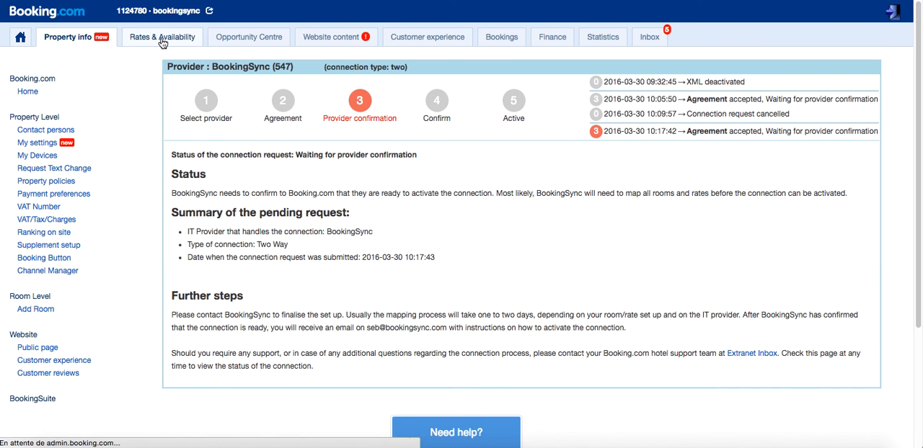
{"action": "left_click", "coordinate": [161, 37]}
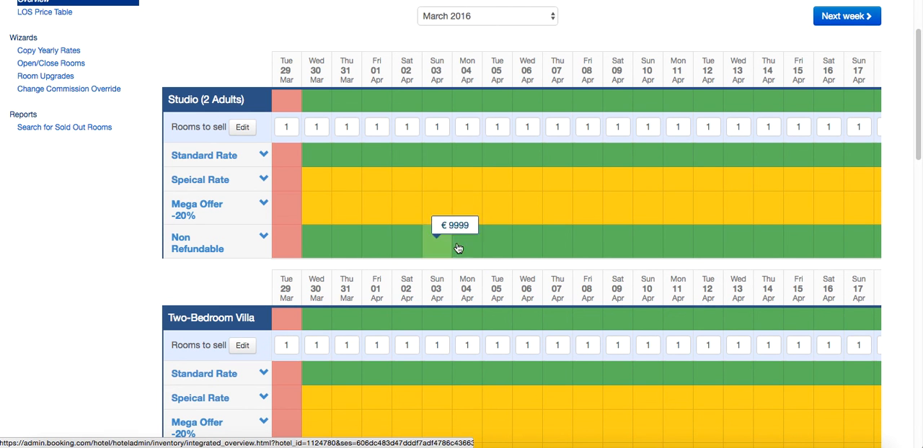
{"action": "mouse_move", "coordinate": [480, 238]}
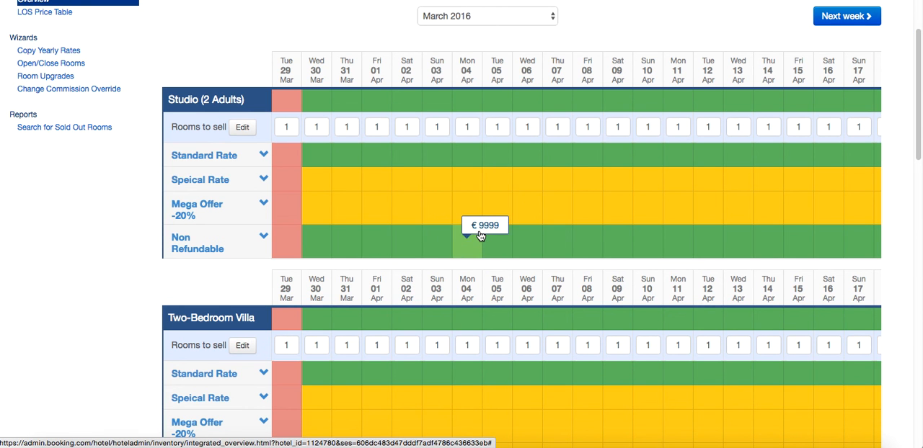